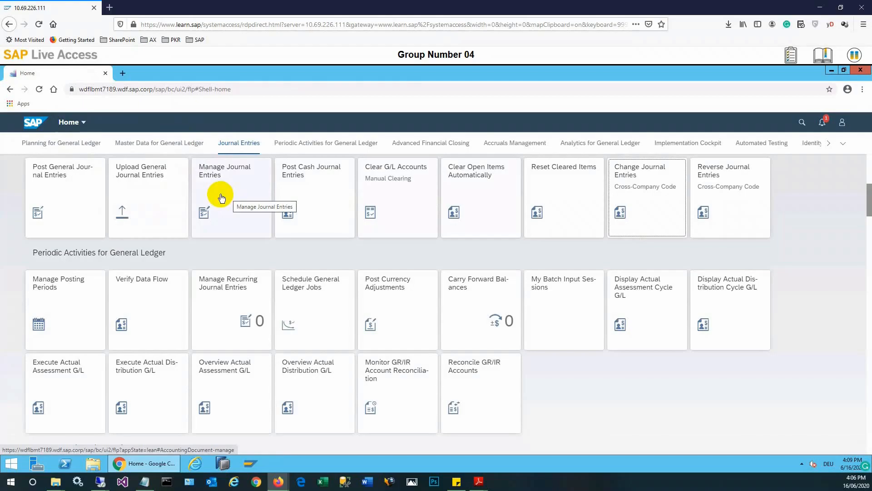
# - Launch the Manage Journal Entries app from the Journal Entries group
pyautogui.click(225, 198)
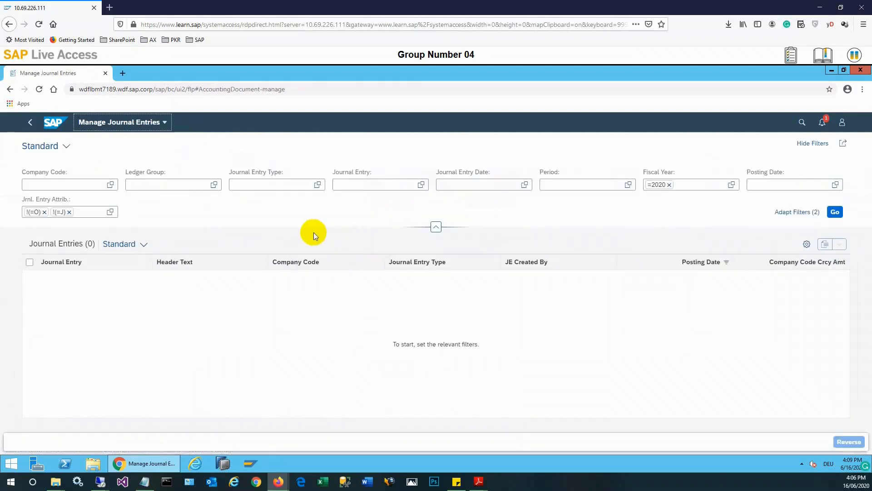
pyautogui.moveTo(262, 223)
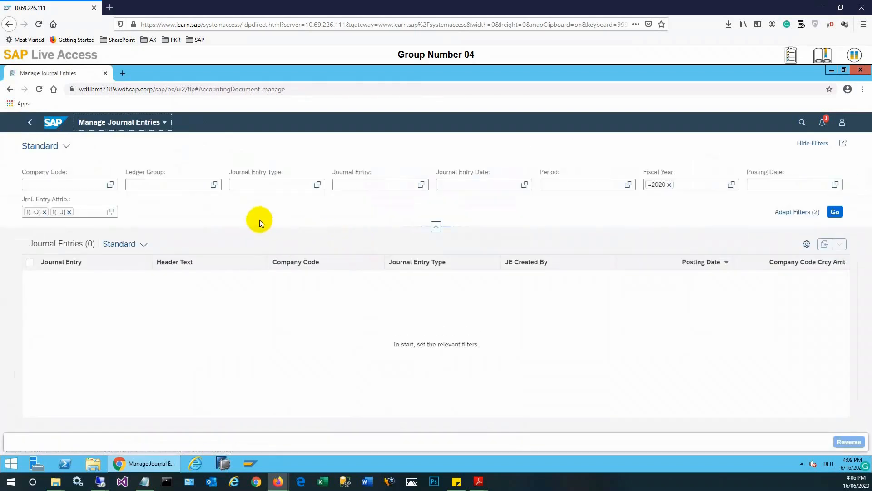
pyautogui.moveTo(118, 184)
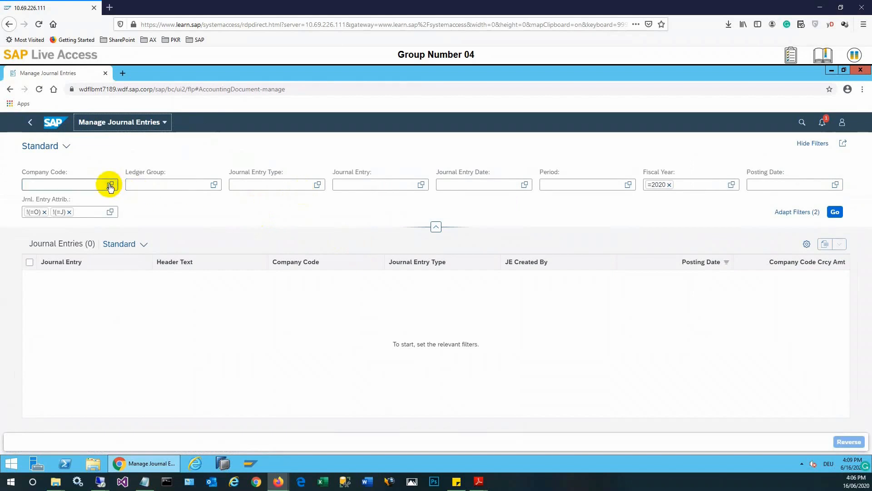
# - Filter the journal entry search by company code 1010 via its value help
pyautogui.click(110, 184)
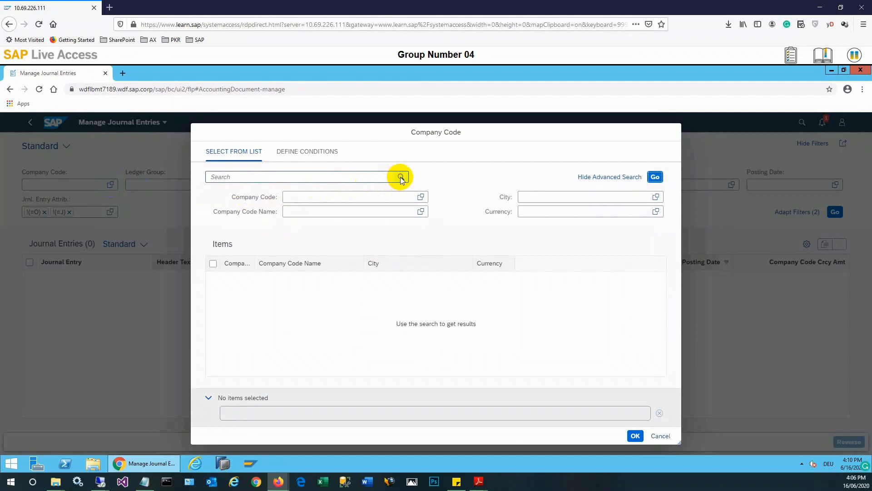
pyautogui.click(655, 176)
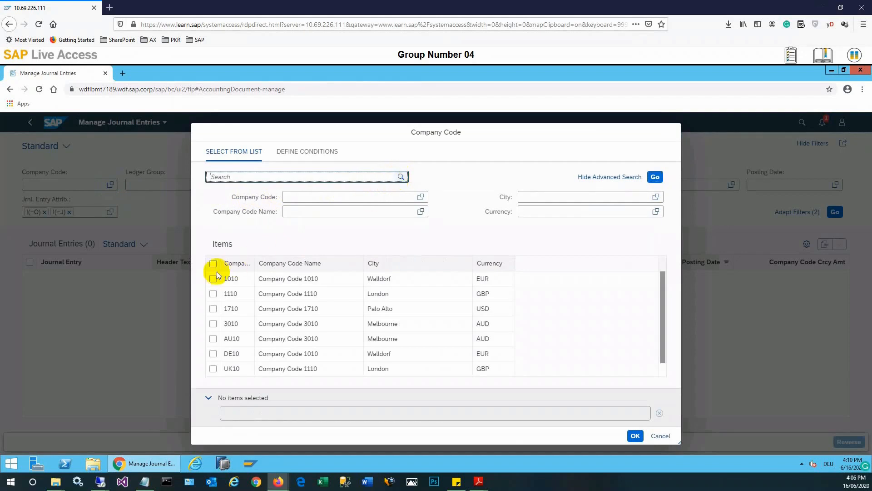
pyautogui.click(212, 278)
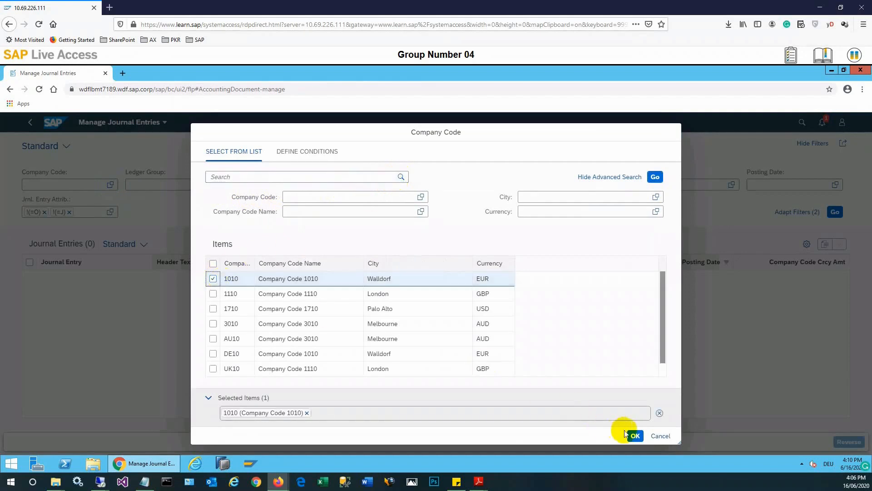
pyautogui.click(634, 435)
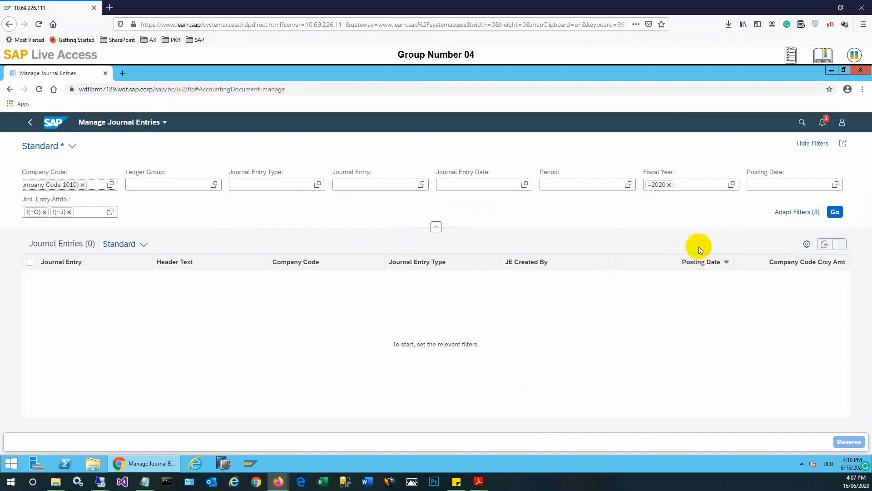
# - Load the 2020 entries for company code 1010 and show entry 100000005's navigation popover
pyautogui.click(834, 212)
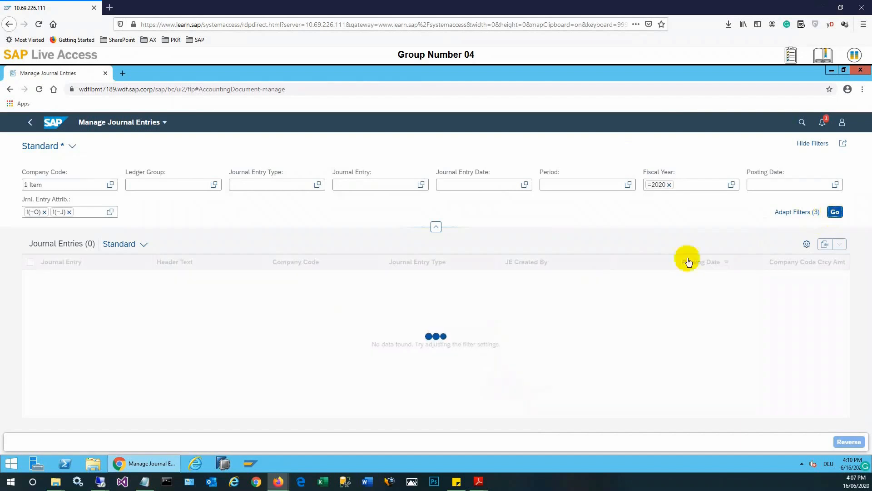
pyautogui.click(834, 212)
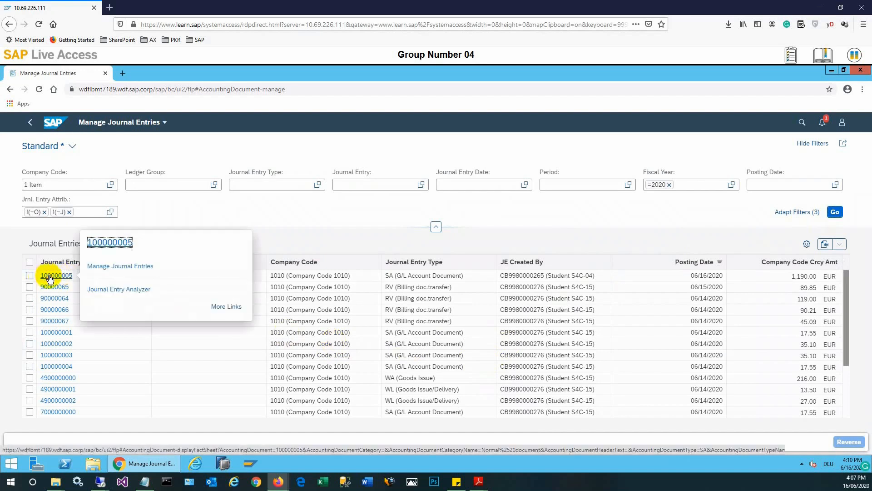
pyautogui.moveTo(106, 242)
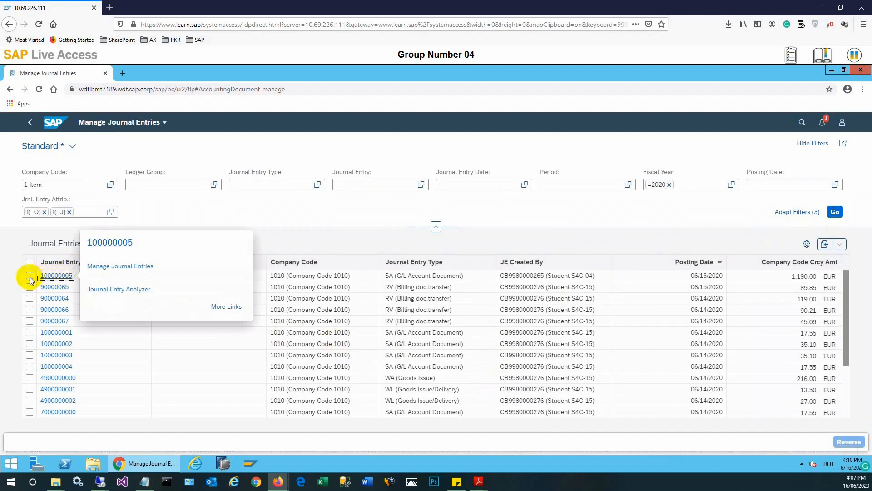
pyautogui.click(29, 275)
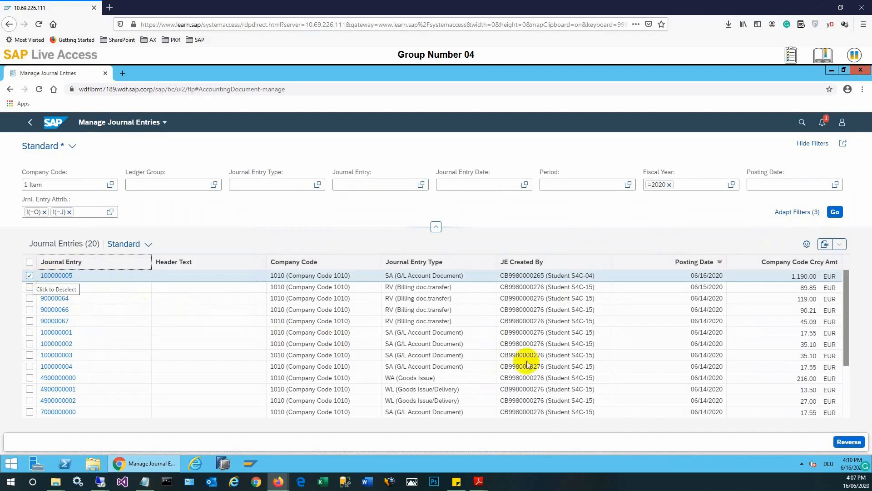
pyautogui.moveTo(55, 275)
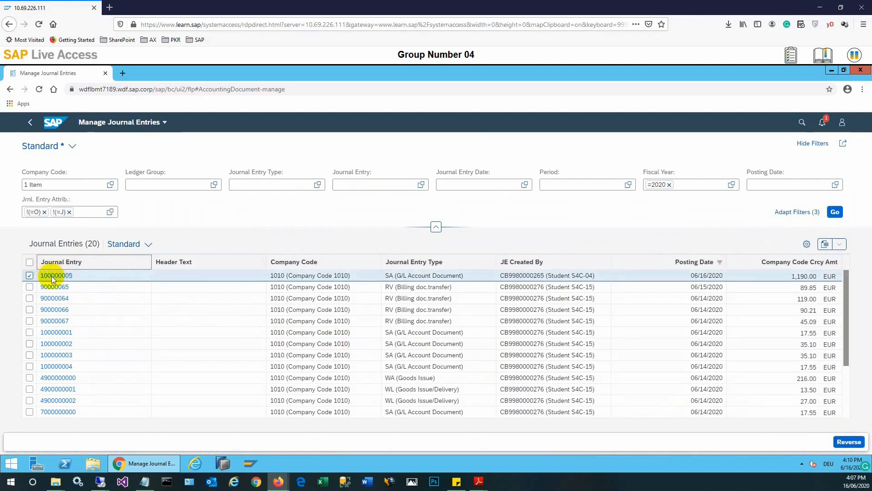
pyautogui.click(29, 274)
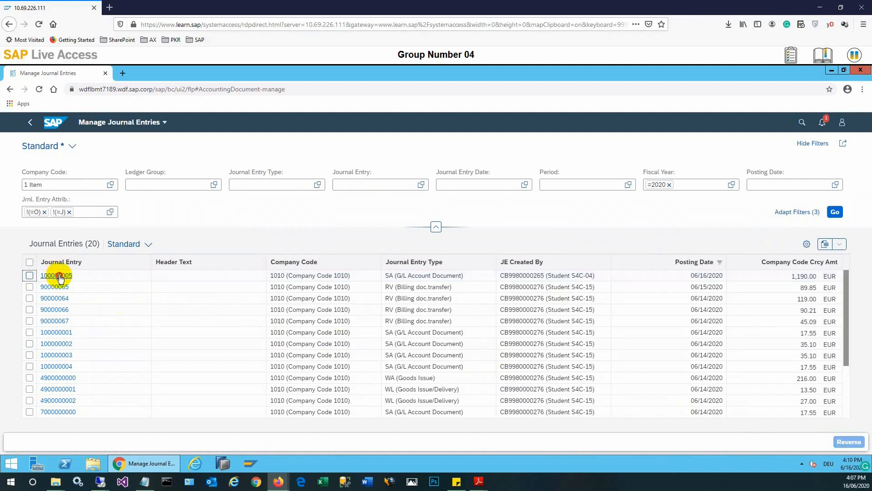
pyautogui.click(54, 276)
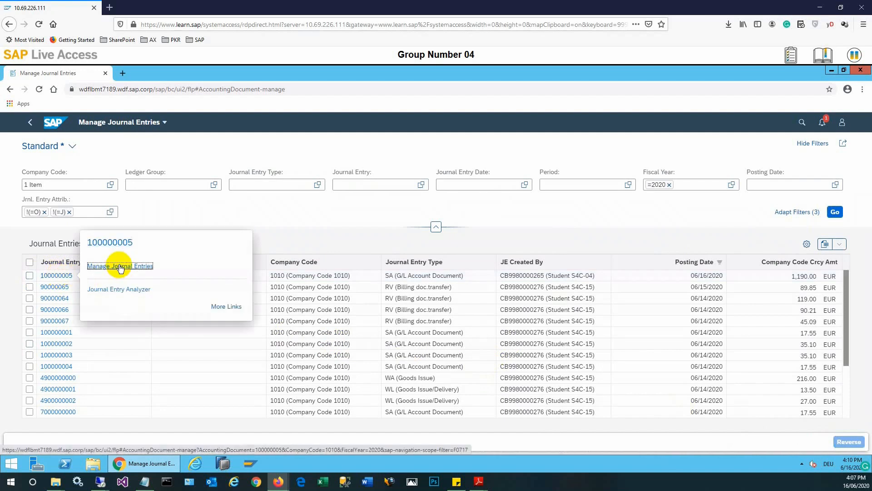
# - Navigate from the popover to the detail view of journal entry 100000005
pyautogui.click(120, 266)
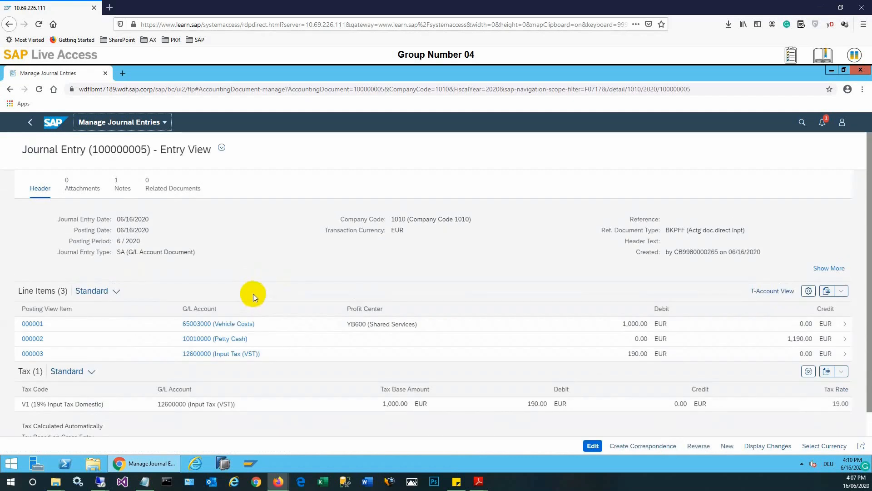
pyautogui.moveTo(247, 291)
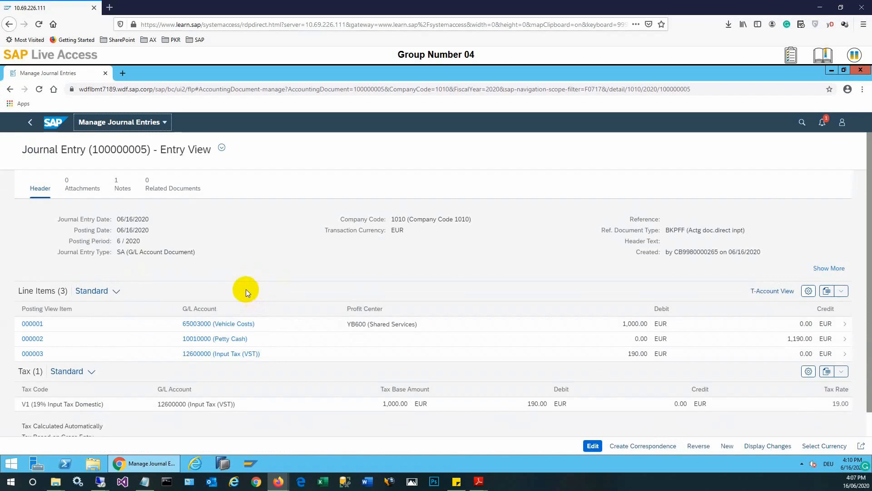
pyautogui.moveTo(236, 280)
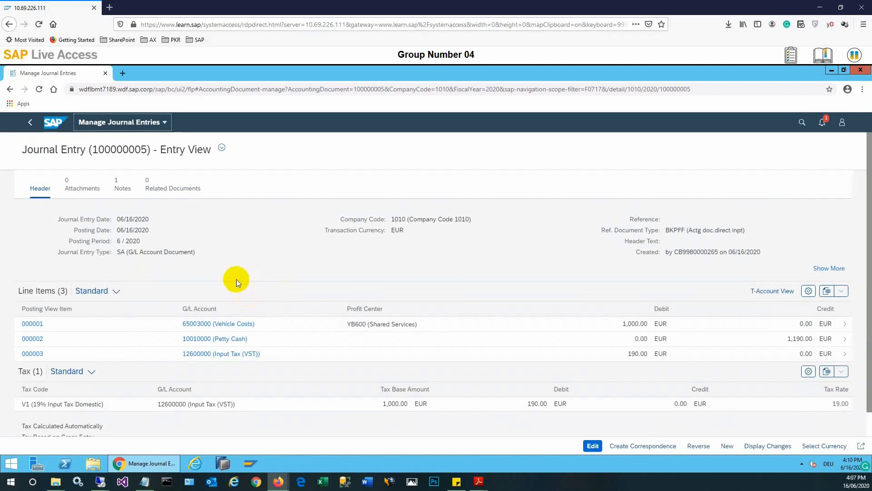
pyautogui.moveTo(592, 446)
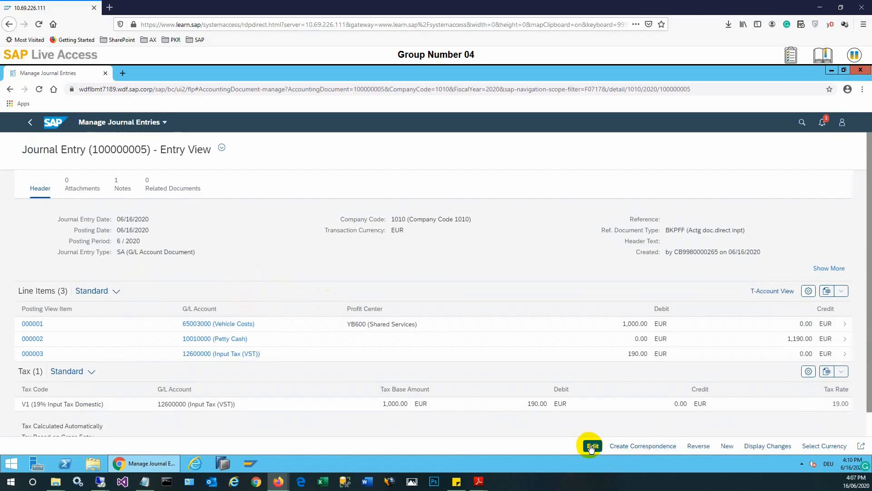
# - Enter reference S4C-04 and header text 'Sample Document 04' in the entry header
pyautogui.click(590, 445)
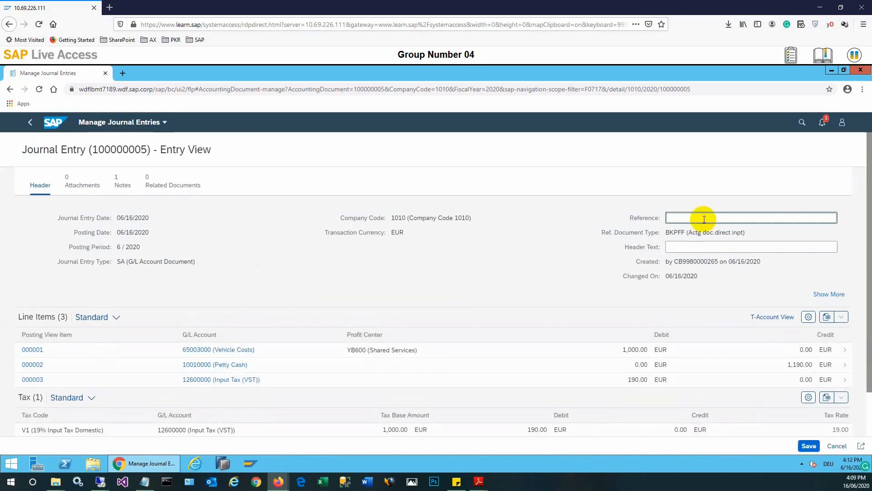
pyautogui.write('S4C-04')
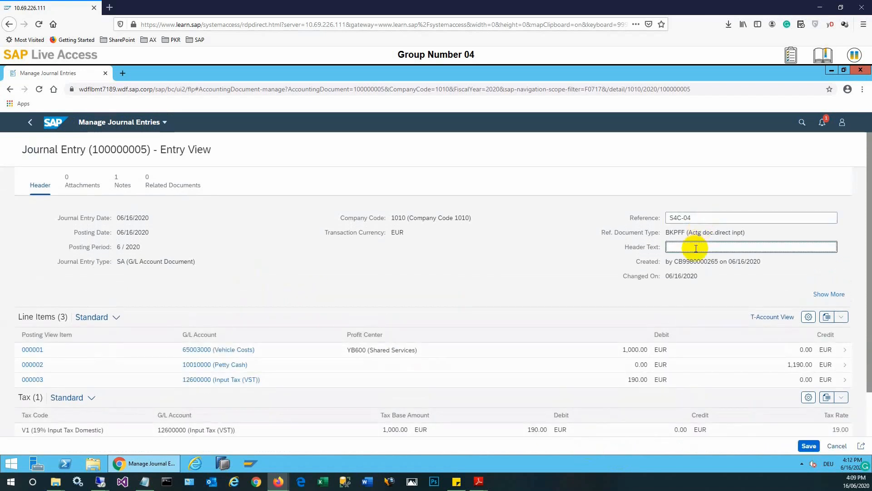
pyautogui.write('Sample')
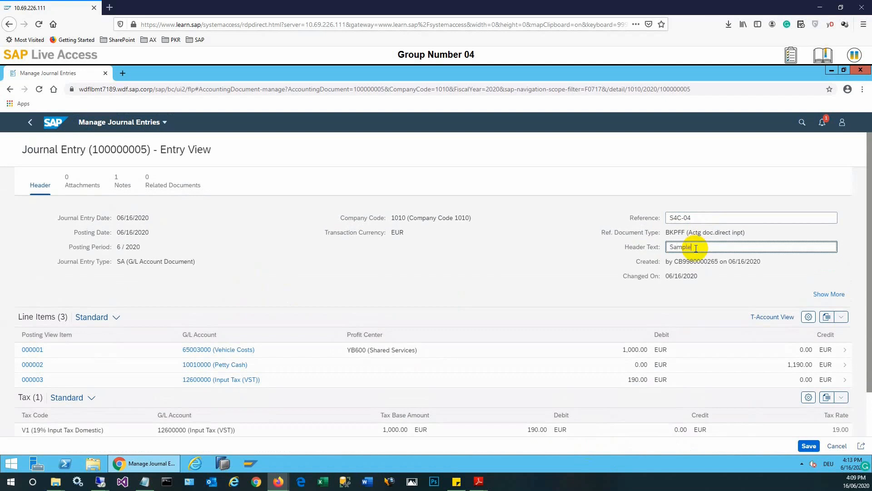
pyautogui.write('Document')
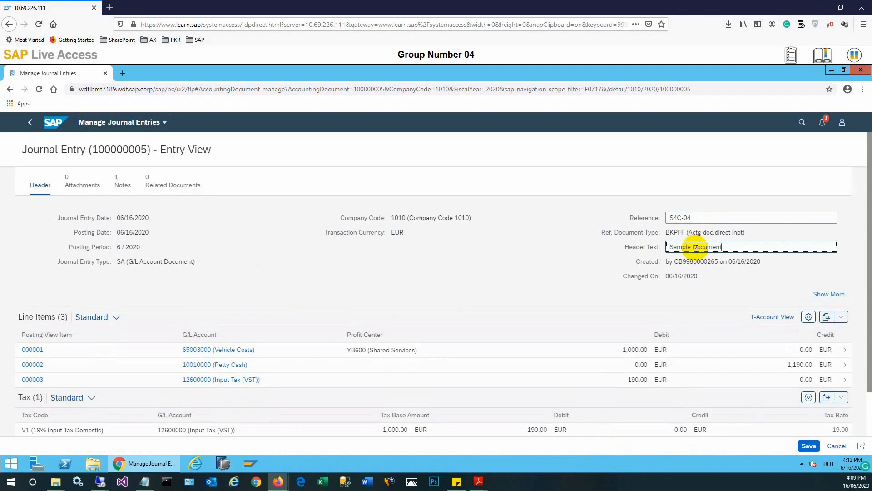
pyautogui.write('##')
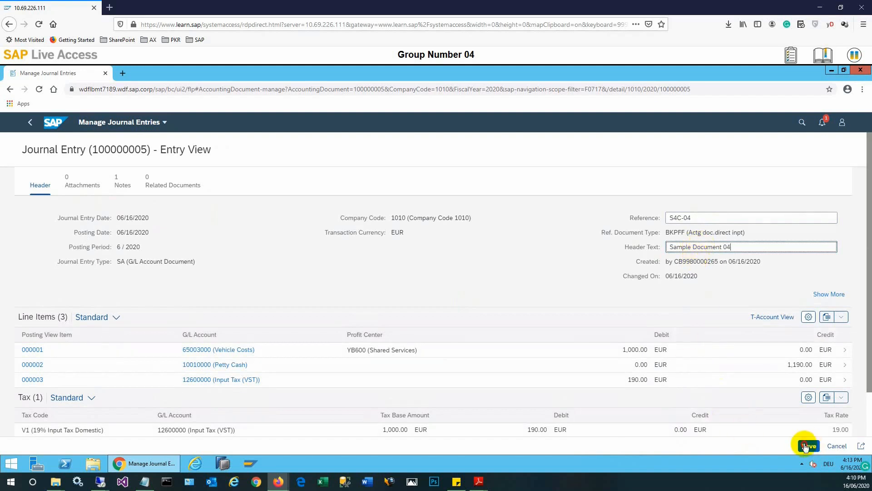
# - Save journal entry 100000005 with its edited reference and header text
pyautogui.click(806, 445)
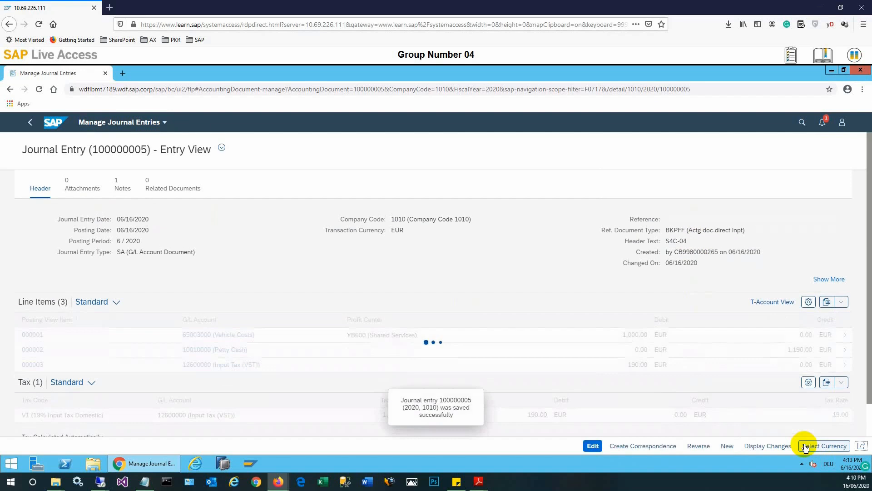
pyautogui.moveTo(700, 237)
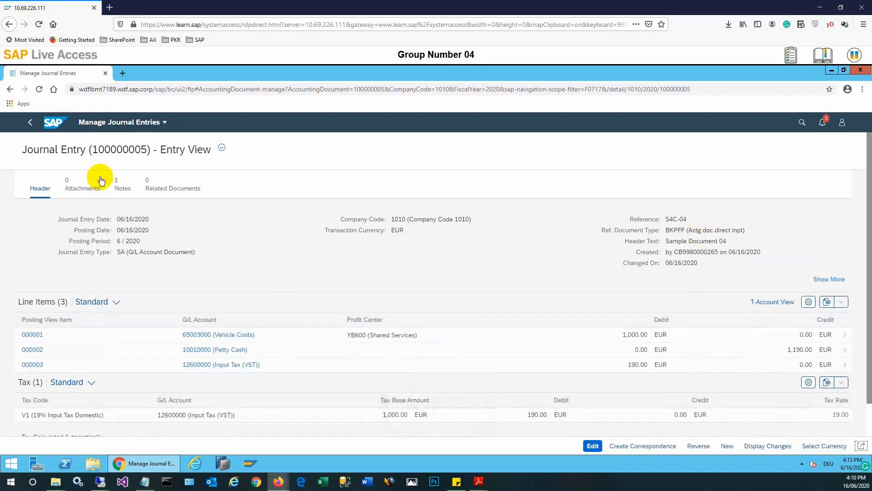
pyautogui.moveTo(43, 169)
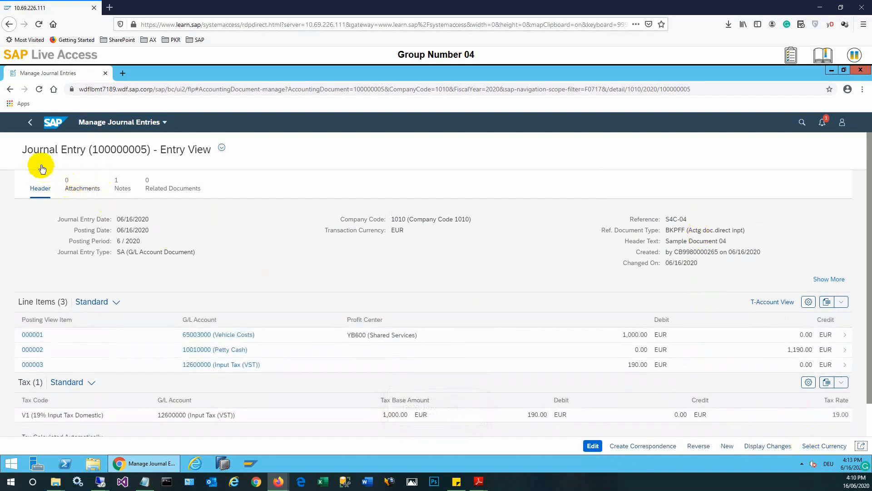
# - Go back to the launchpad home and reopen Manage Journal Entries fresh
pyautogui.click(30, 122)
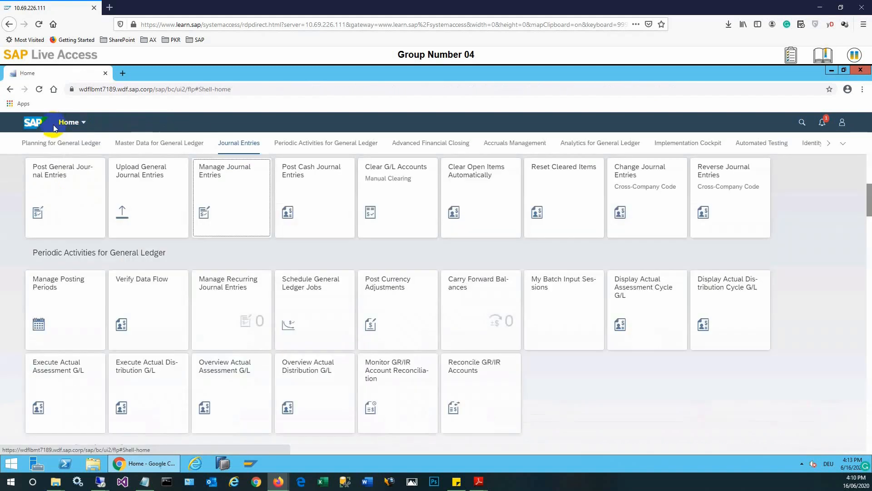
pyautogui.moveTo(230, 181)
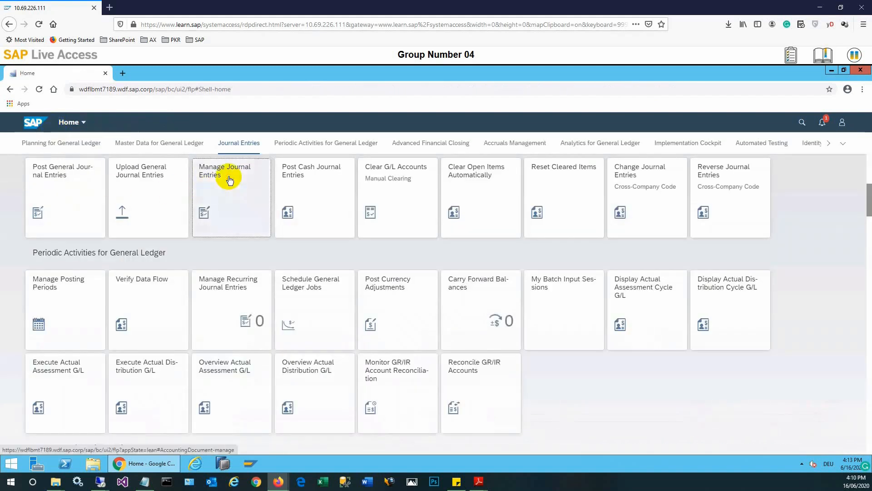
pyautogui.click(231, 170)
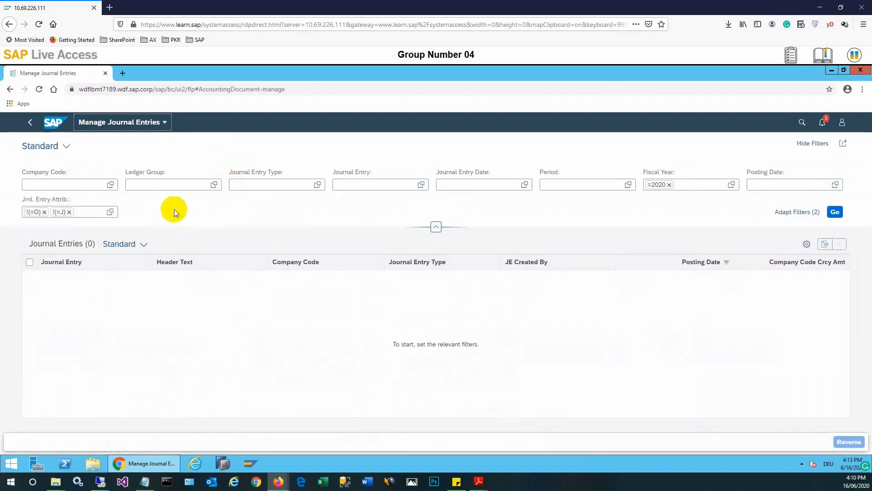
pyautogui.moveTo(175, 192)
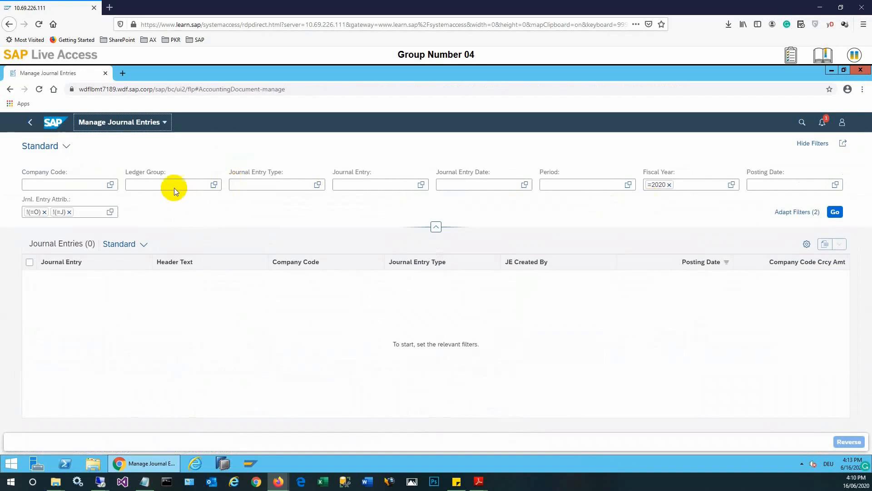
# - Filter the search again by company code 1010 alongside fiscal year 2020
pyautogui.click(110, 184)
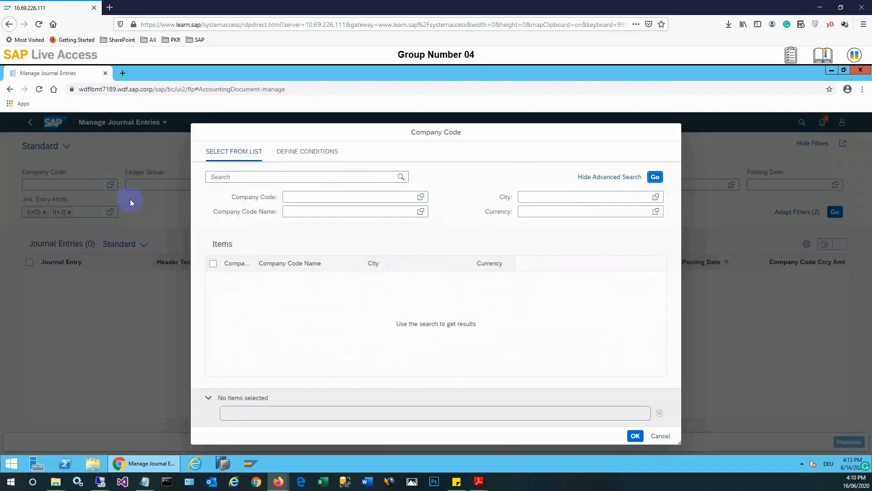
pyautogui.moveTo(401, 177)
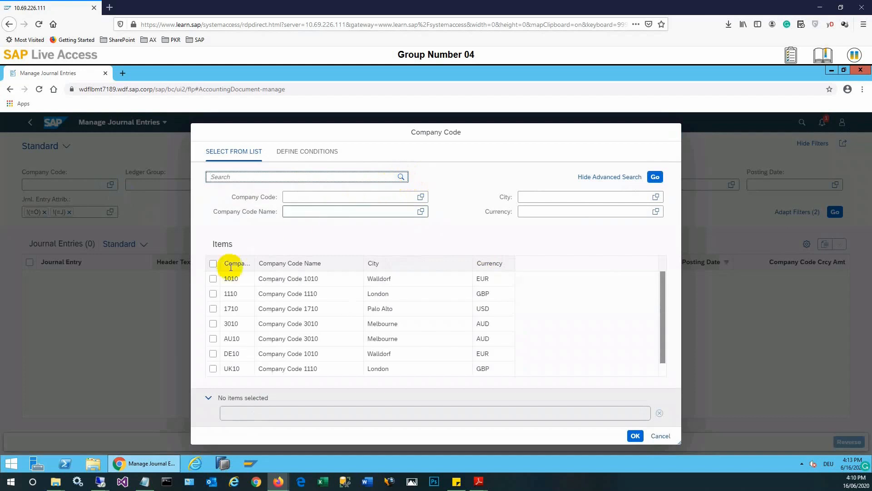
pyautogui.click(213, 278)
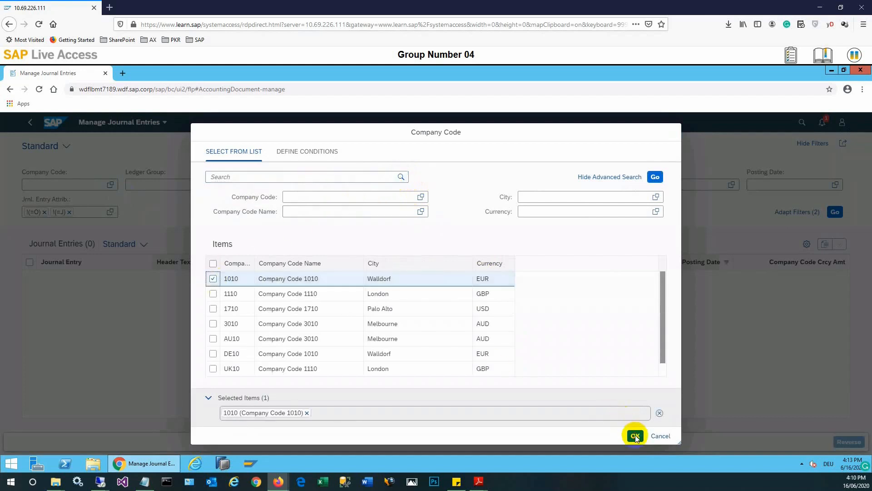
pyautogui.click(635, 435)
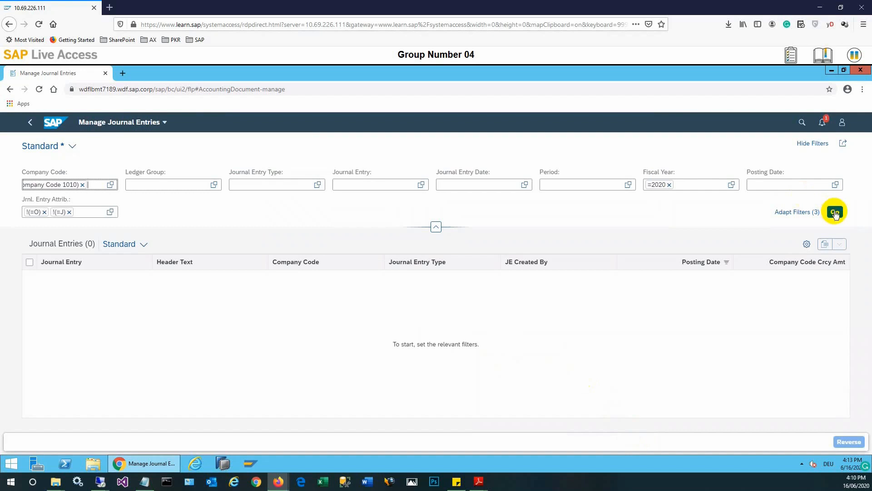
# - Run the search, check 100000005 shows 'Sample Document 04', and show its navigation popover
pyautogui.click(835, 212)
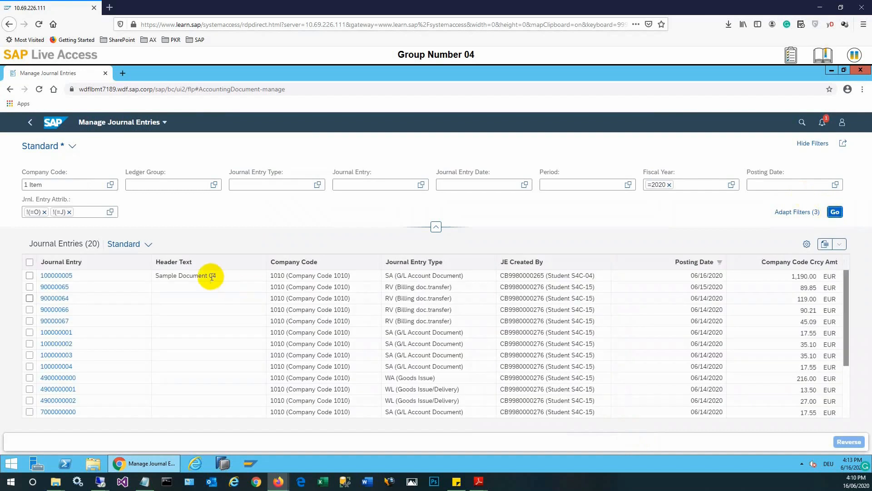
pyautogui.doubleClick(185, 275)
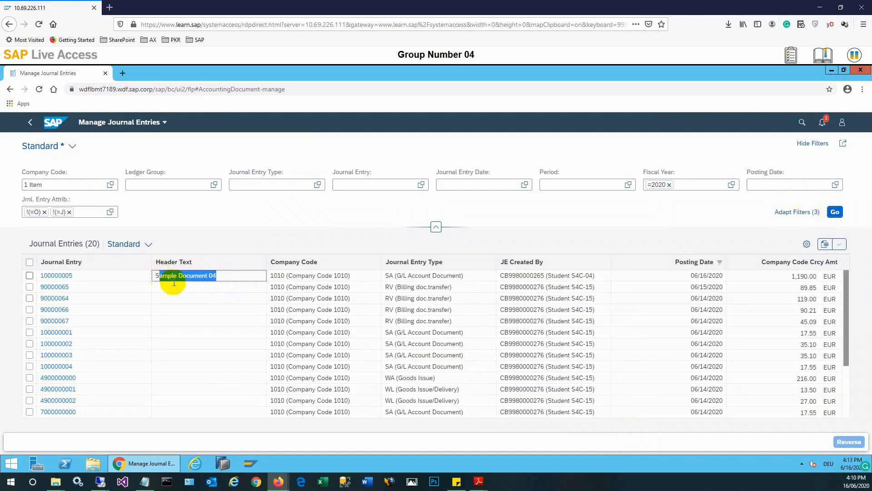
pyautogui.click(56, 275)
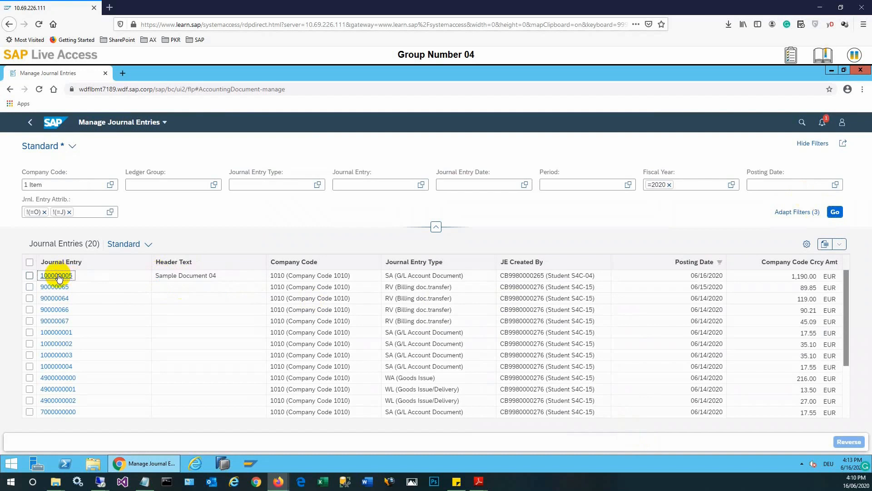
pyautogui.click(56, 275)
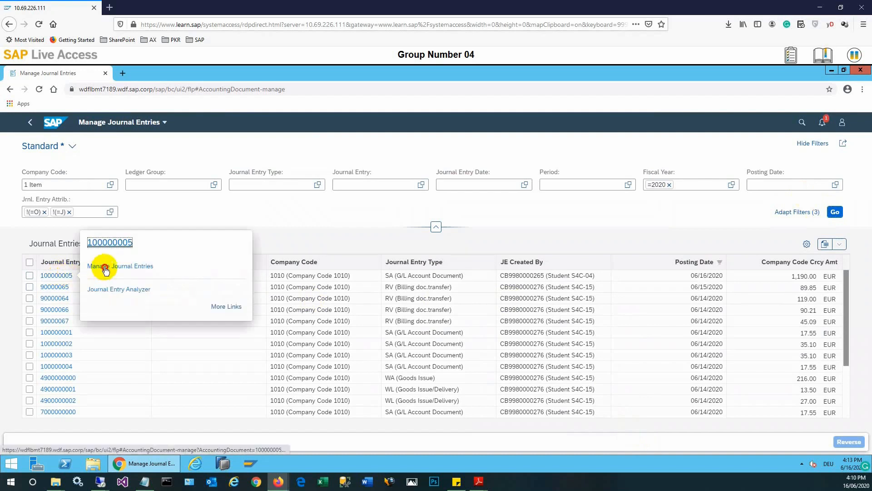
# - View entry 100000005's header text 'Sample Document 04' in detail, then return home
pyautogui.click(119, 265)
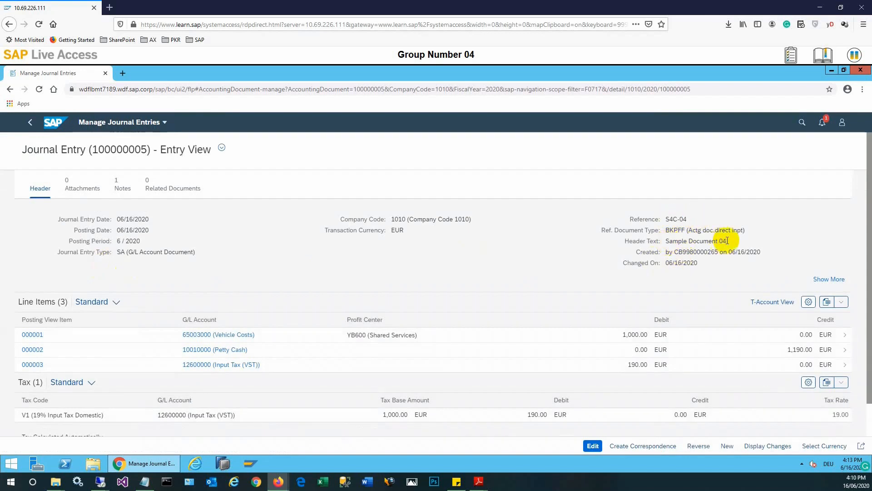
pyautogui.doubleClick(695, 240)
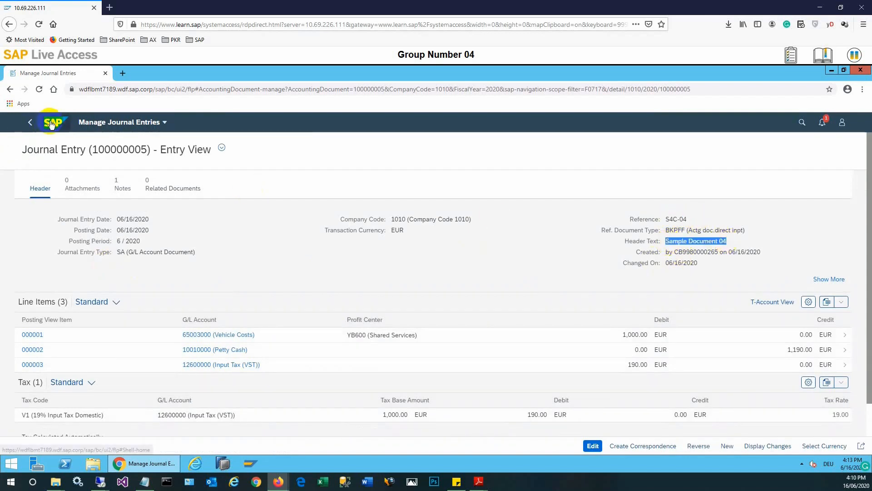
pyautogui.click(30, 121)
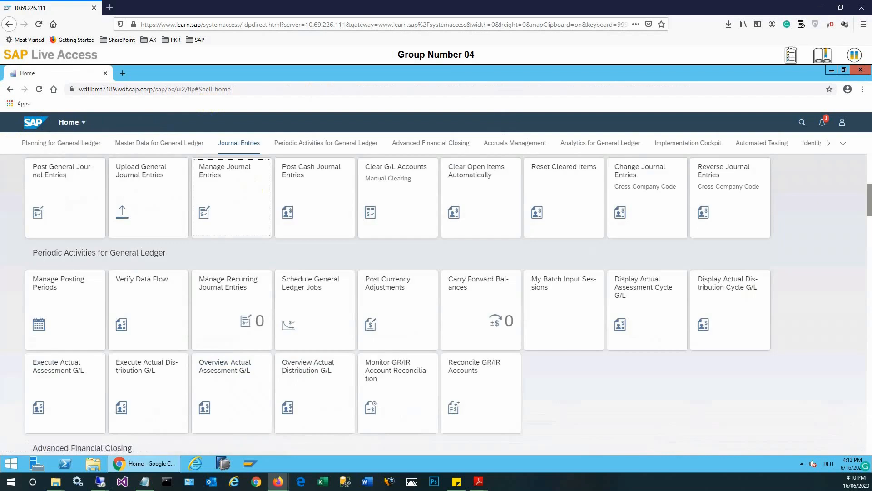